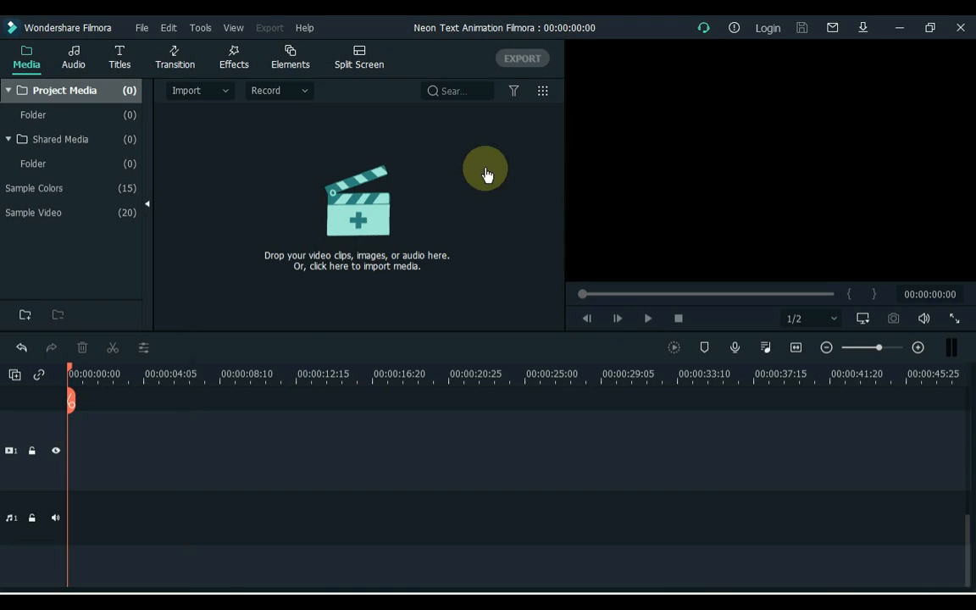
mouse_move(152, 76)
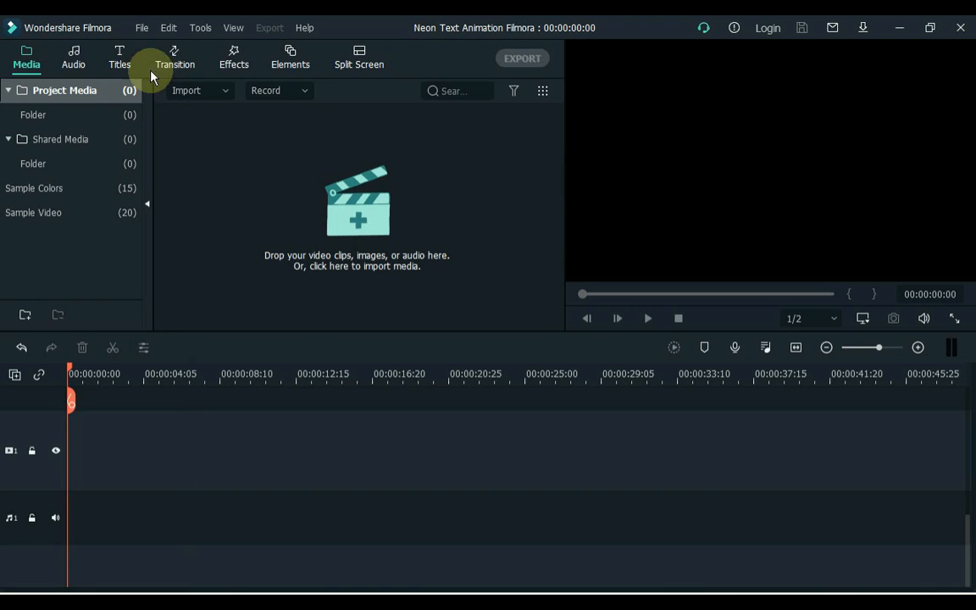
Add the Default Title from the Titles library onto the first video track
click(118, 57)
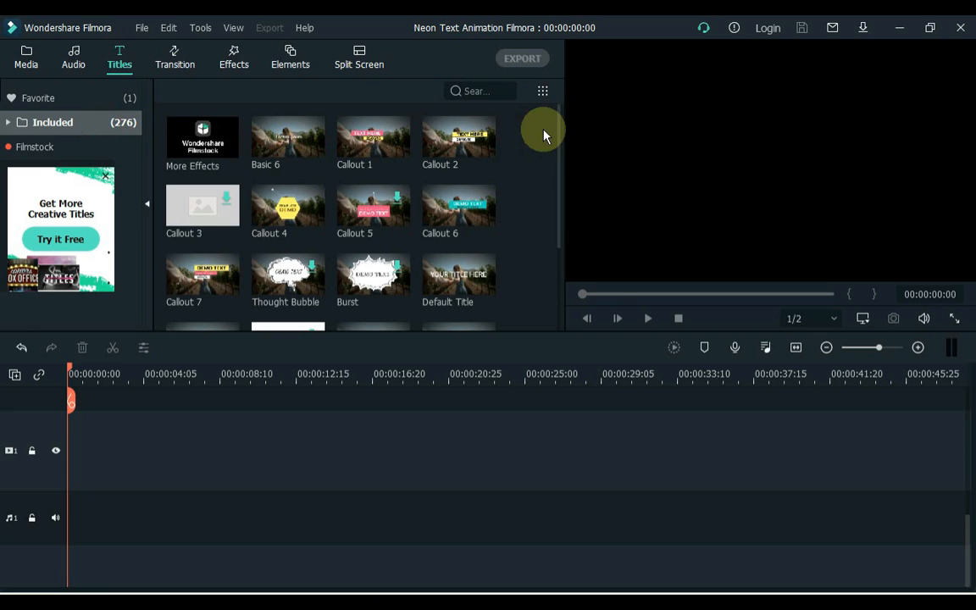
scroll(down, 3)
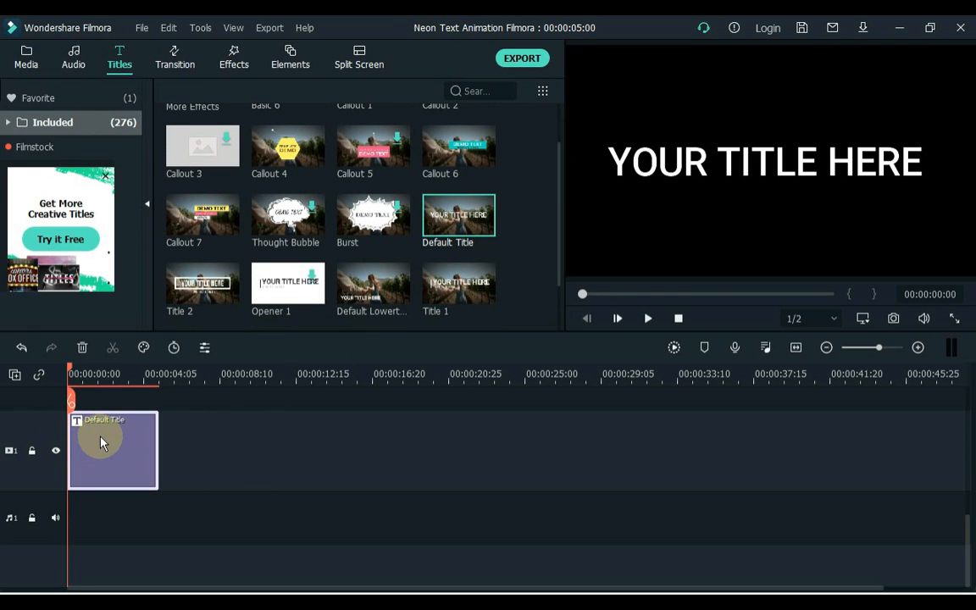
Replace the title text with 'NEON TEXT ANIMATION IN FILMORA' on three lines in Roboto Slab Bold
double_click(112, 451)
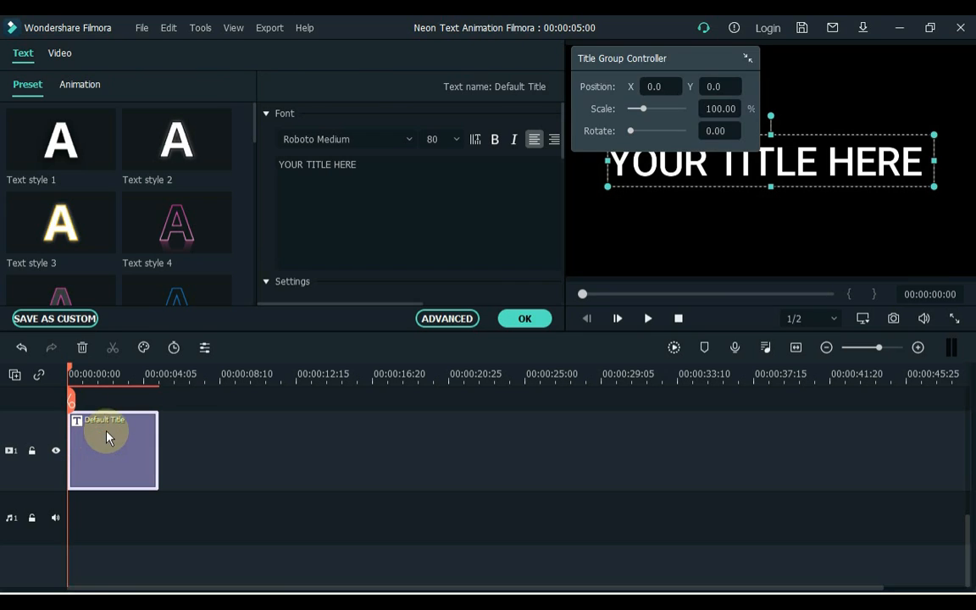
text(N)
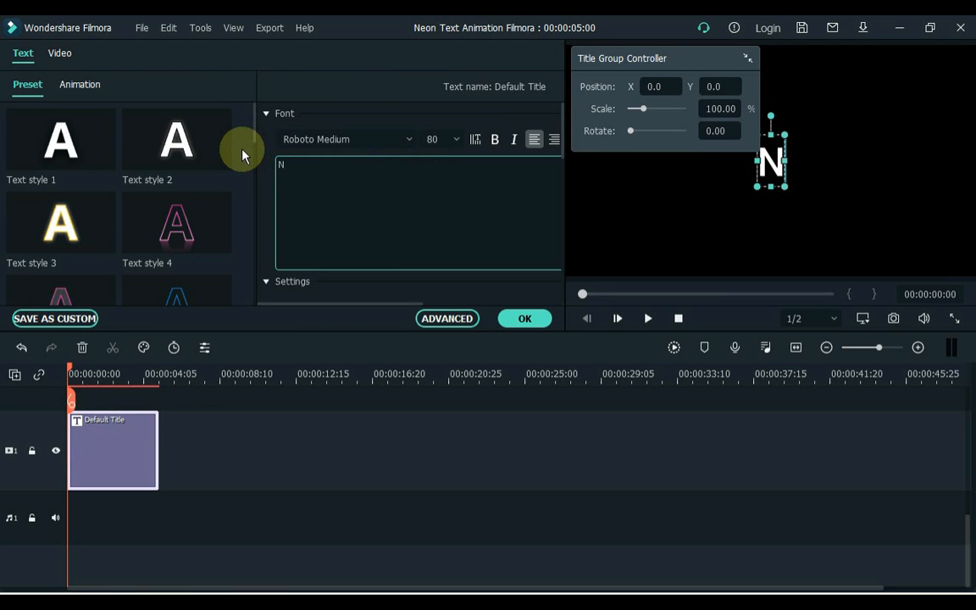
text(EON TEXT)
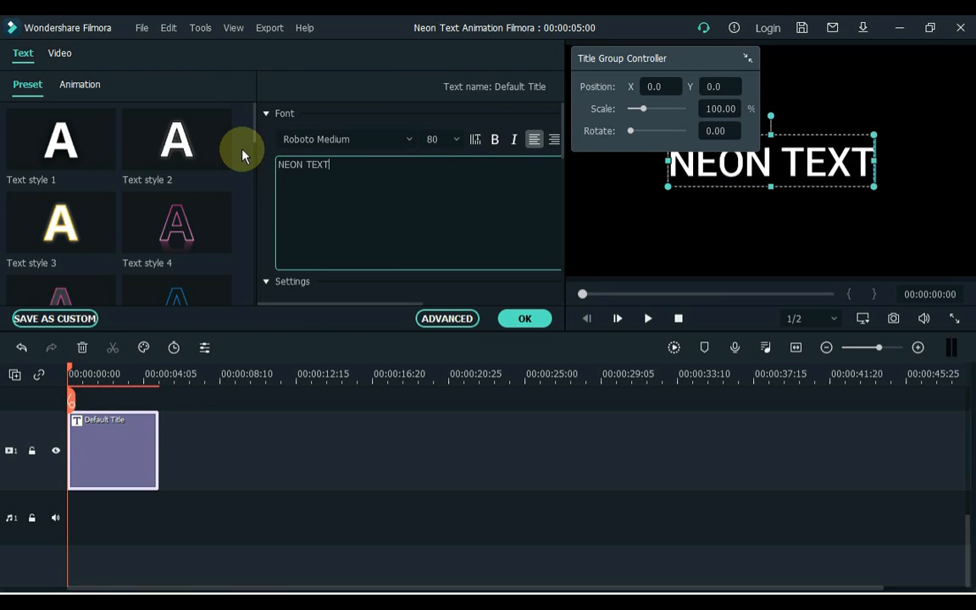
text(ANIMATION)
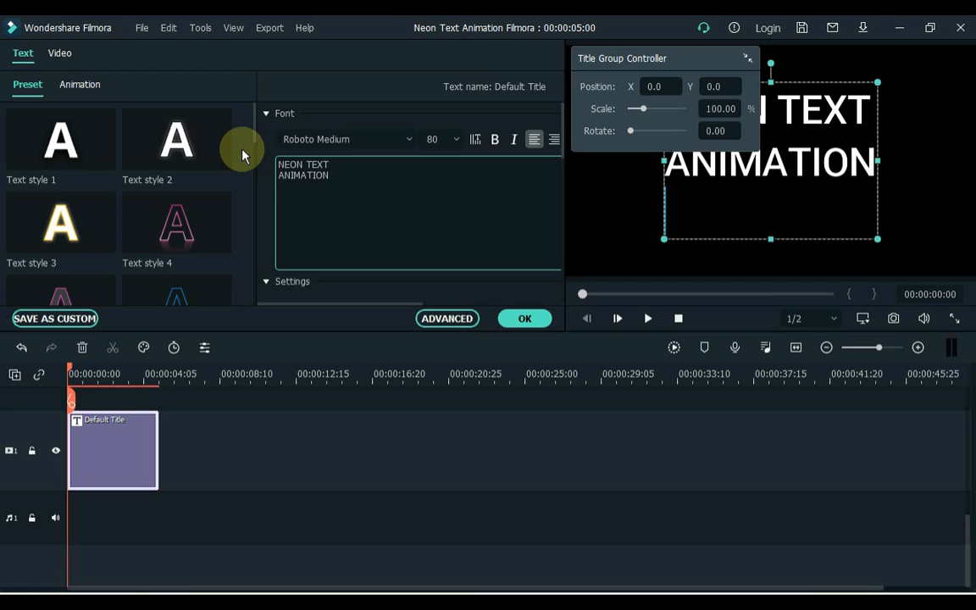
text(IN FILMORA)
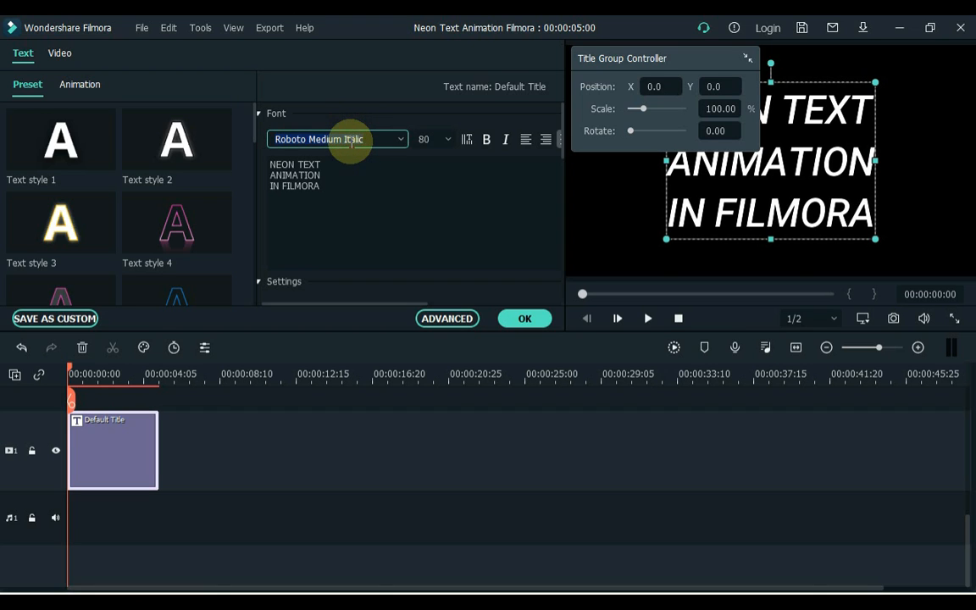
click(338, 139)
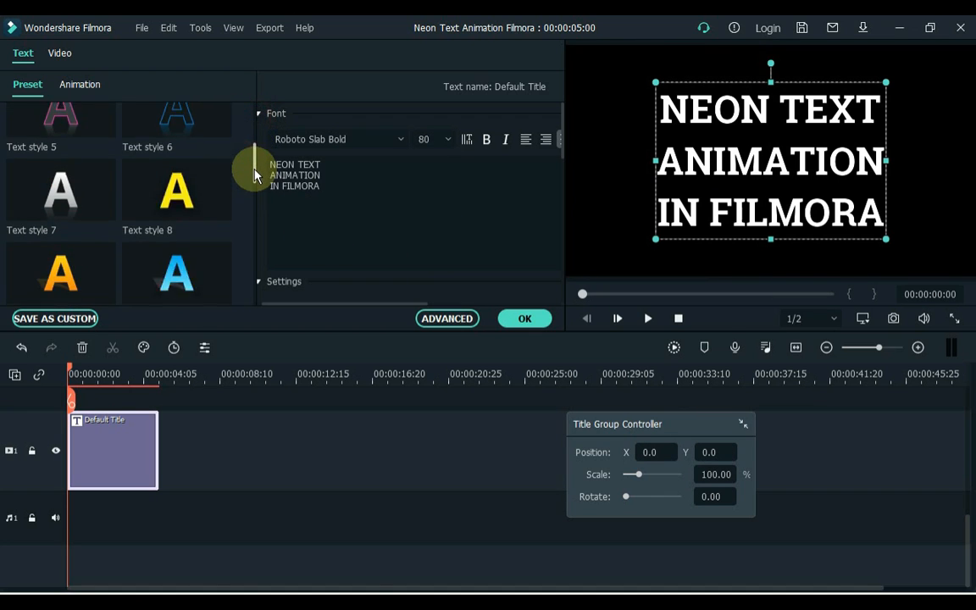
Apply the purple-blue outlined Text style 20 and try the Round zoom out animation
scroll(down, 3)
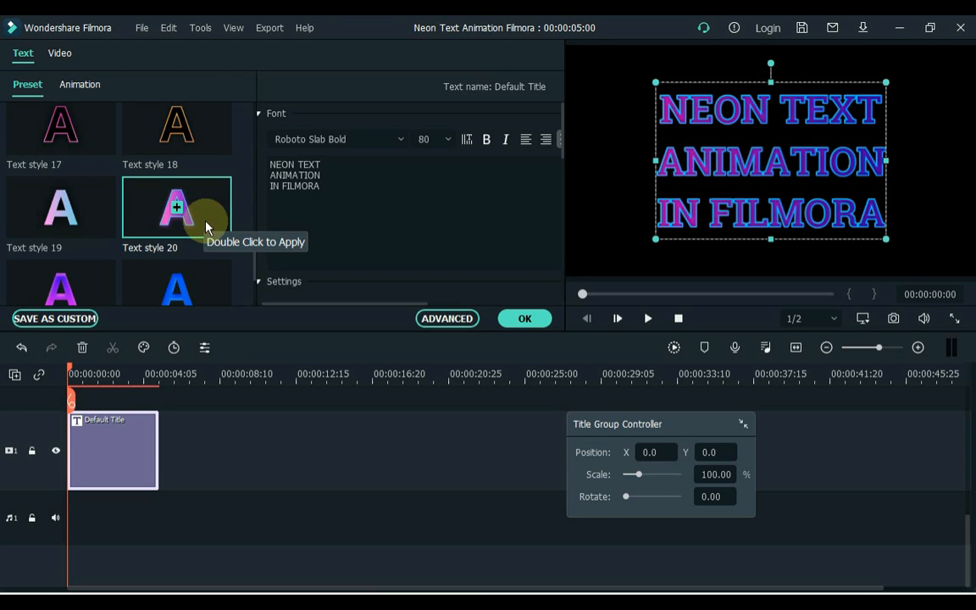
click(80, 85)
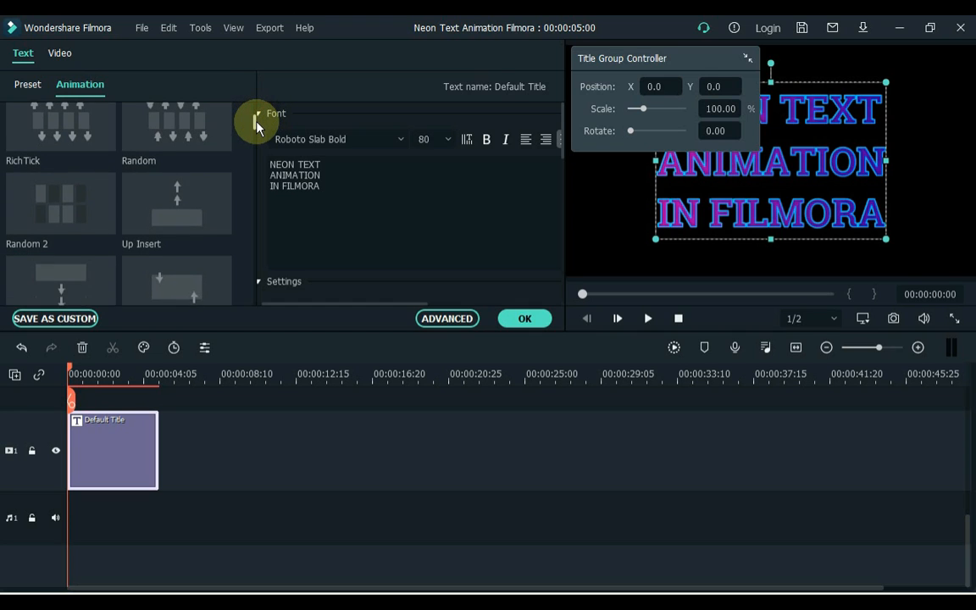
scroll(down, 3)
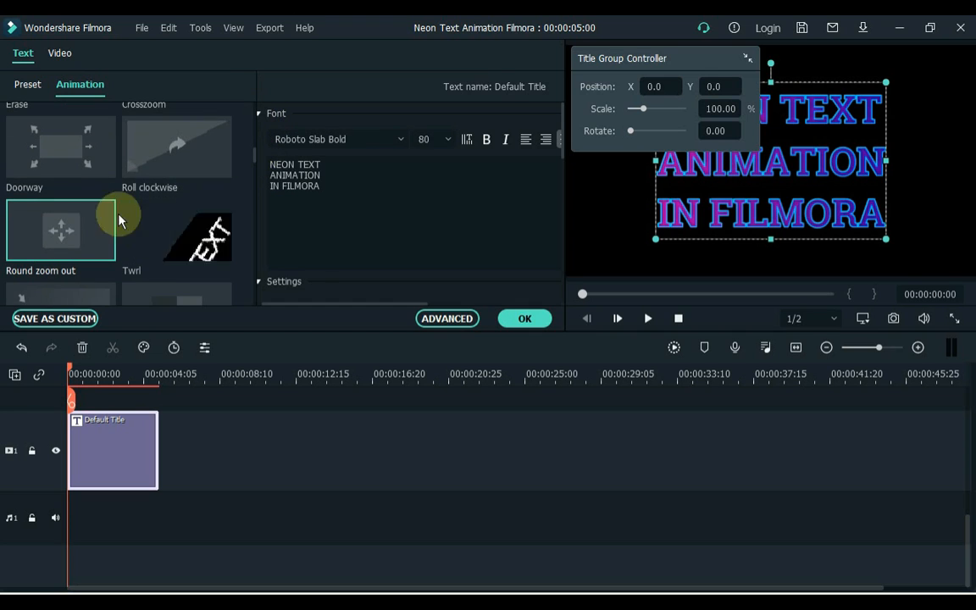
click(61, 231)
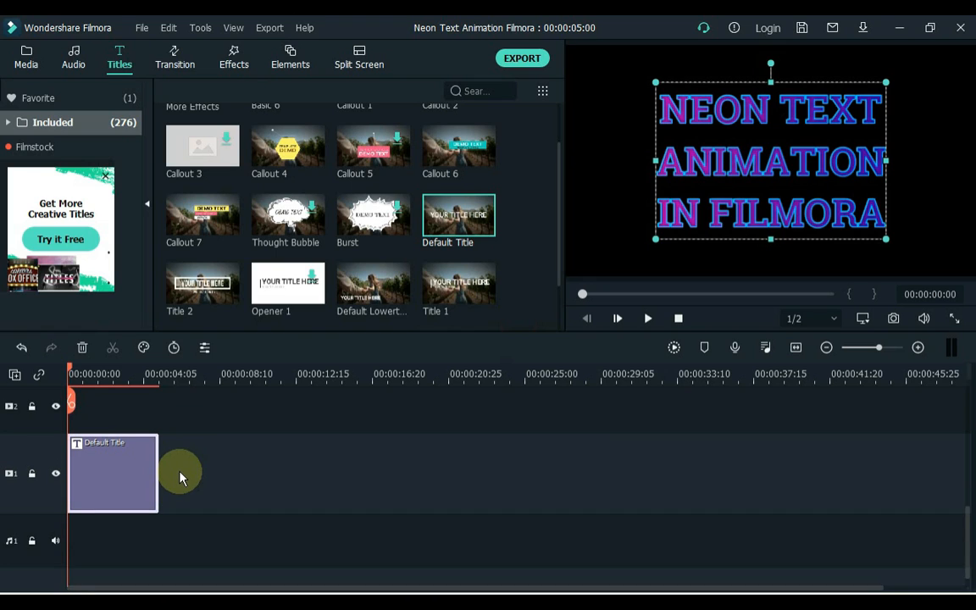
Search the Effects library for 'BLUR' to find the Blur effect for the title
click(234, 58)
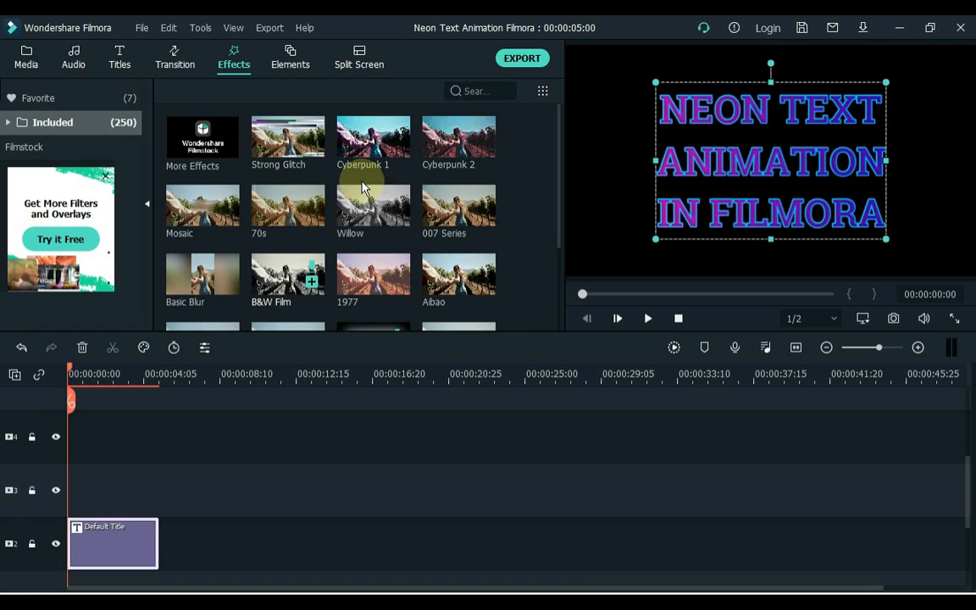
text(BLUR)
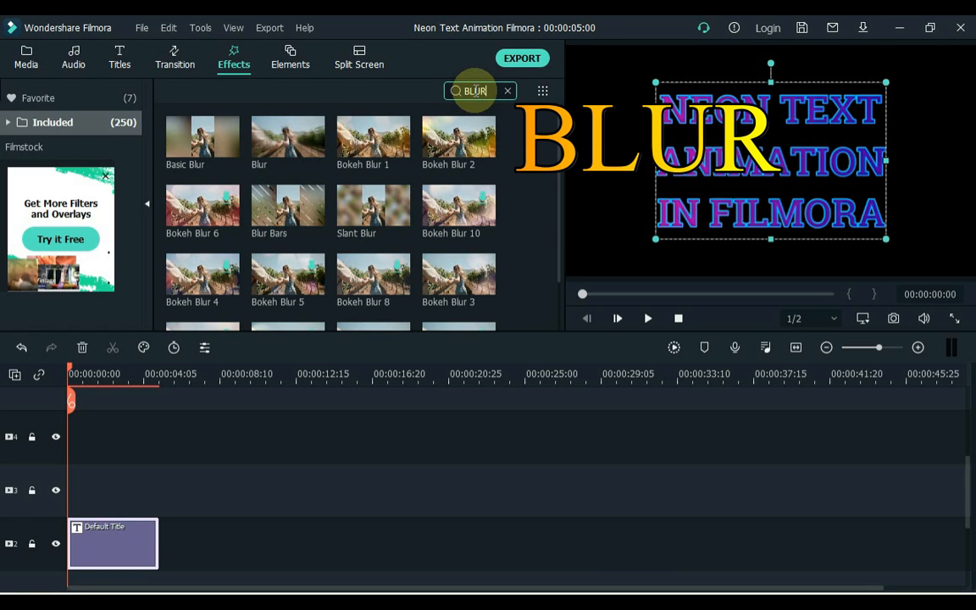
mouse_move(458, 135)
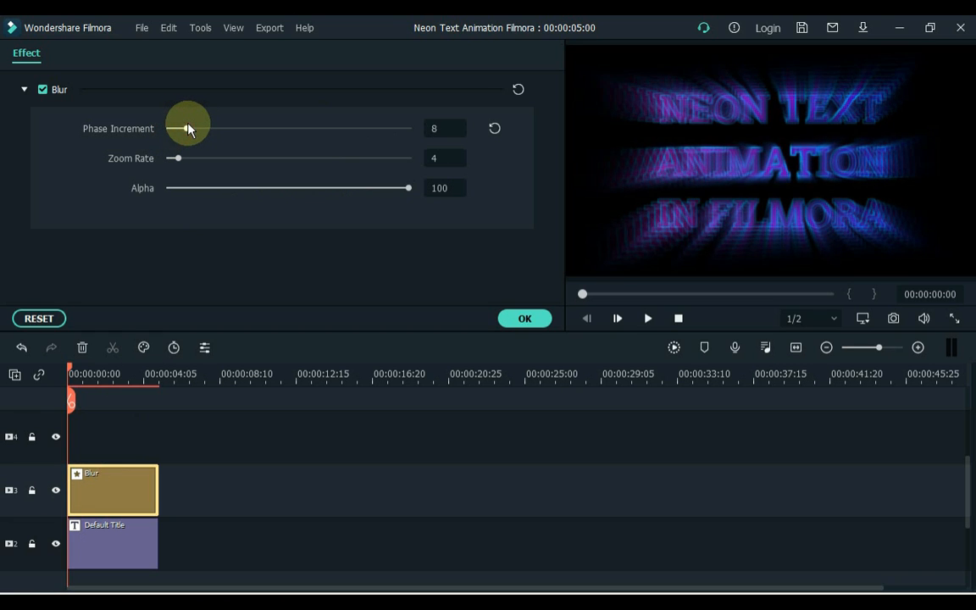
Set the Blur effect's Phase Increment to 7 and confirm the settings
drag(186, 129, 183, 129)
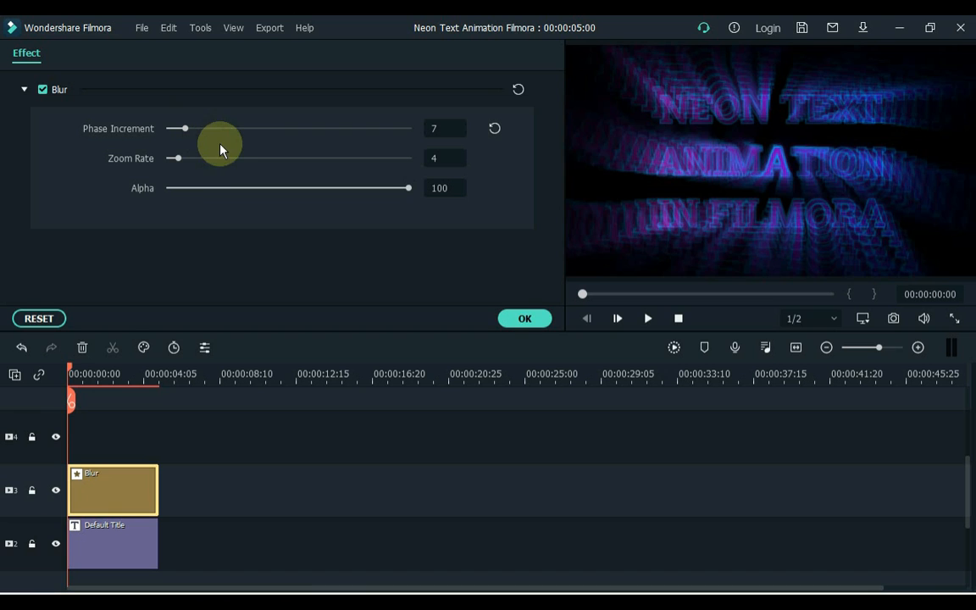
click(525, 319)
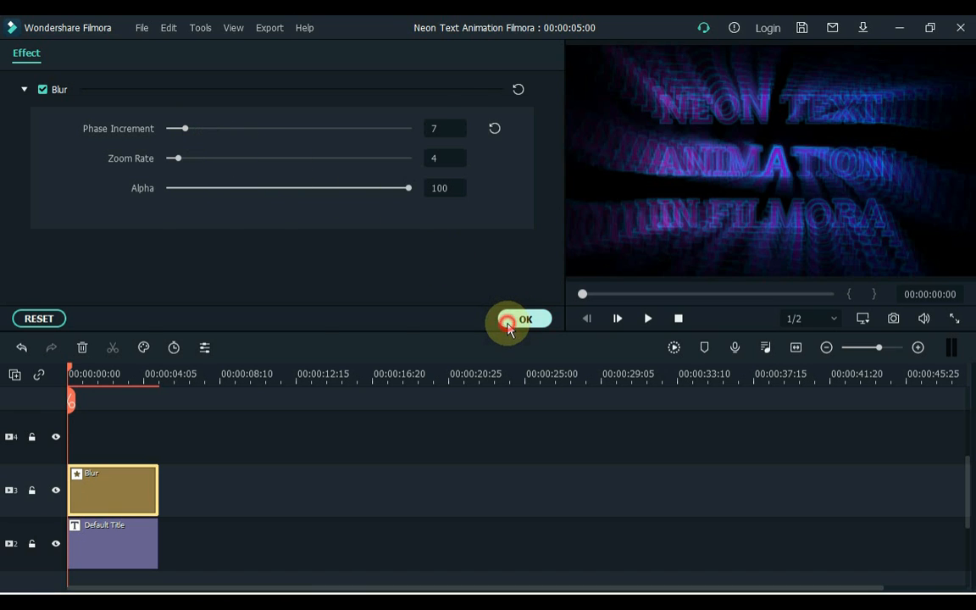
click(525, 318)
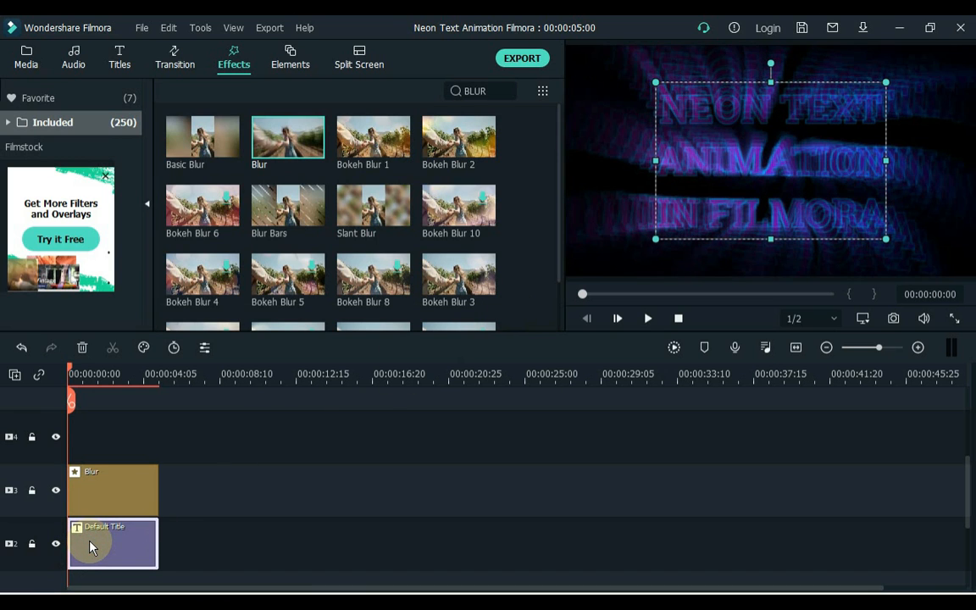
Use the title clip's options to place a second title copy beneath the Blur effect
right_click(112, 543)
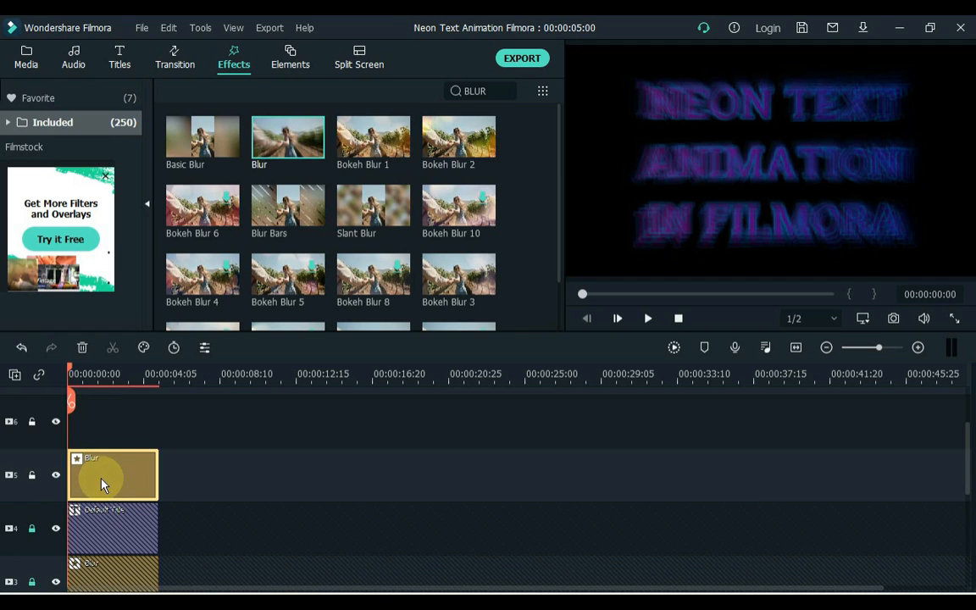
Lower the Blur effect's Alpha to 36 so the lettering shows through the glow
double_click(111, 475)
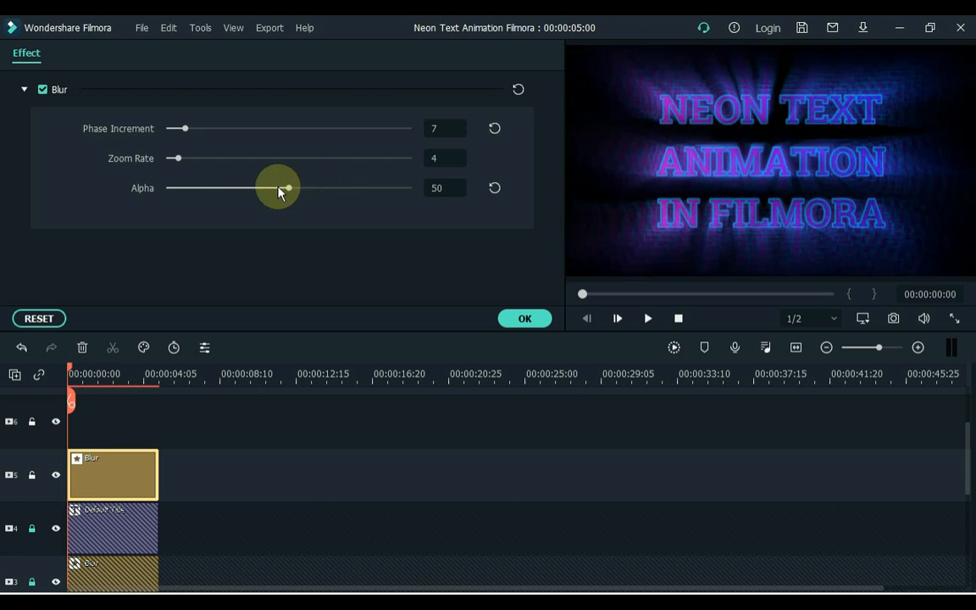
drag(288, 186, 255, 186)
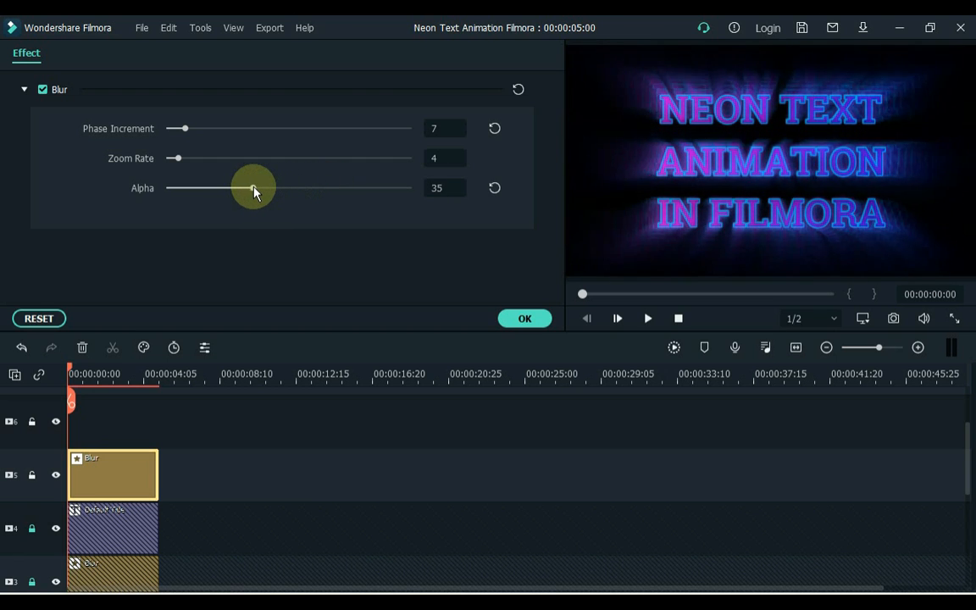
drag(254, 189, 261, 188)
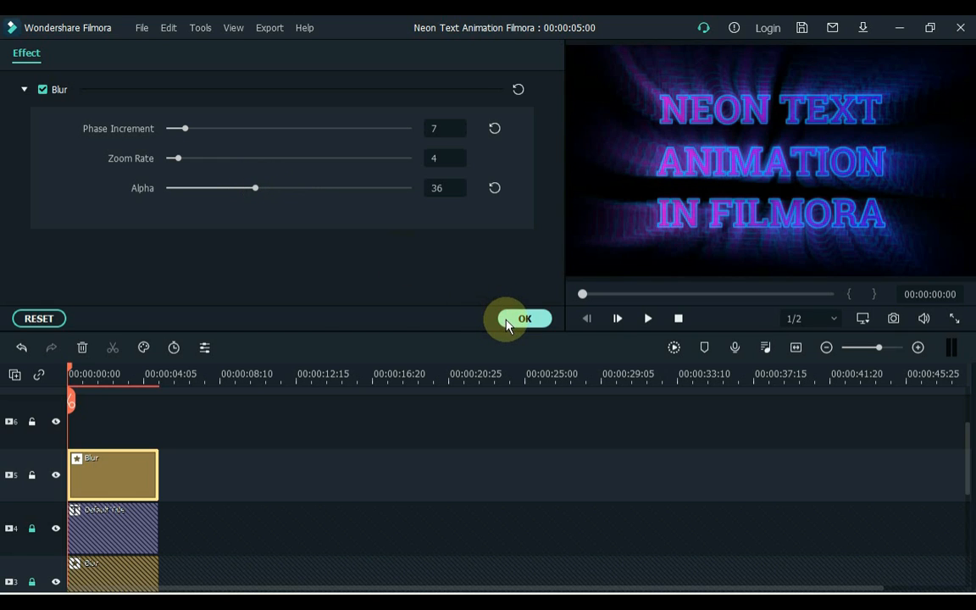
click(525, 319)
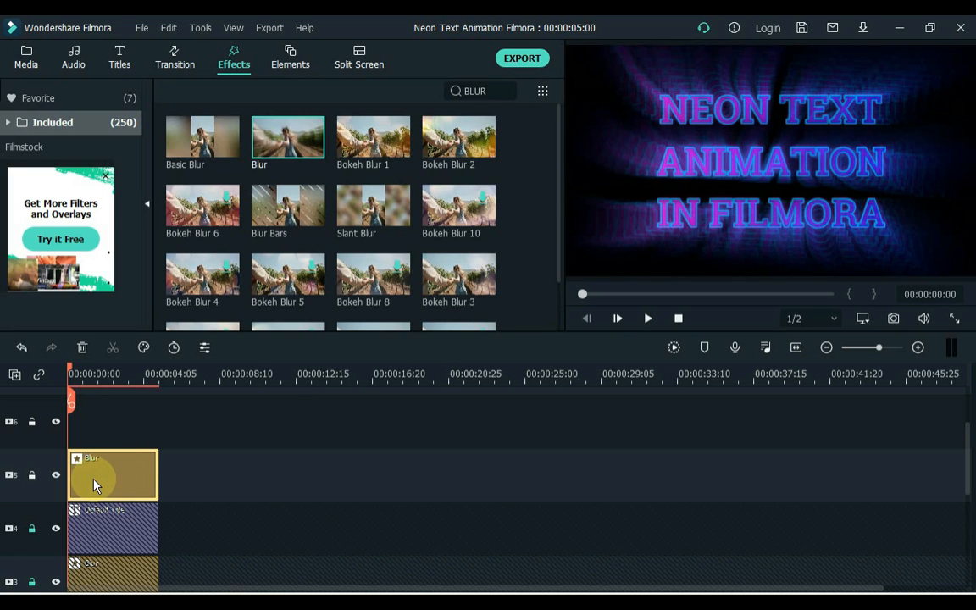
Search Effects for 'explosion' to add Blue Explosion over the neon title
scroll(down, 3)
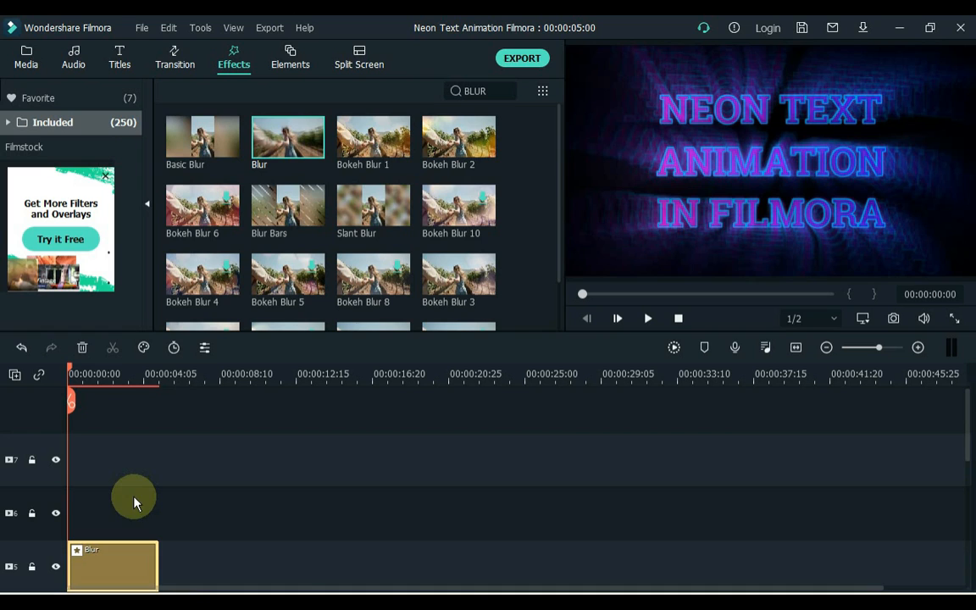
click(507, 92)
text(OSION)
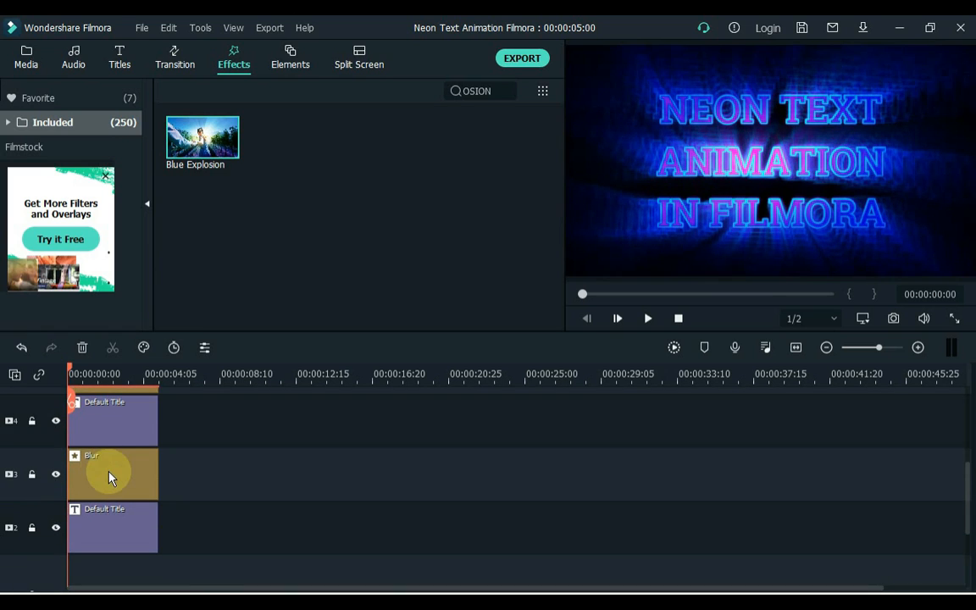
mouse_move(376, 527)
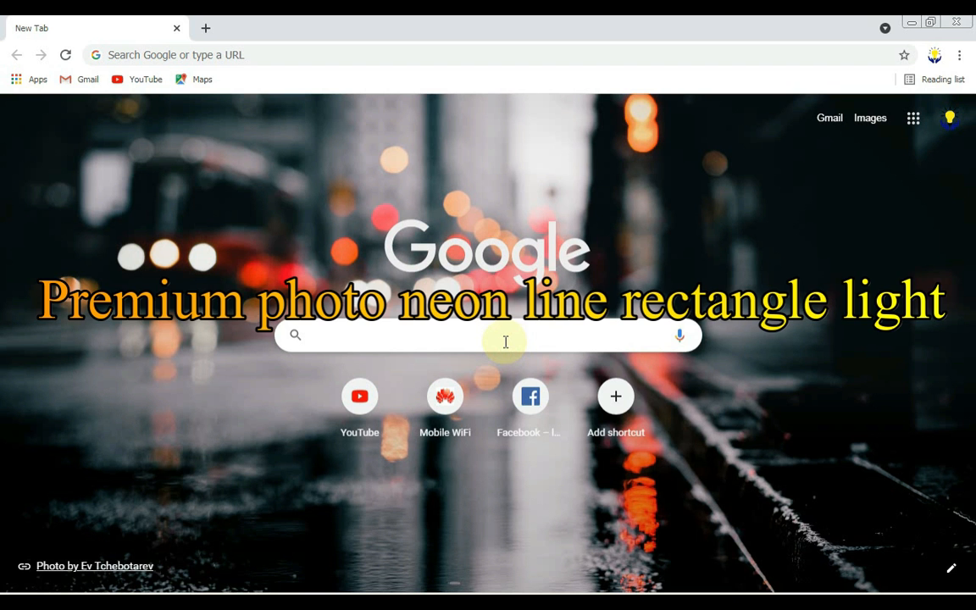
Search Google Images for 'Premium photo neon line rectangle light' and open the first photo in a new tab
text(Premium photo neon line)
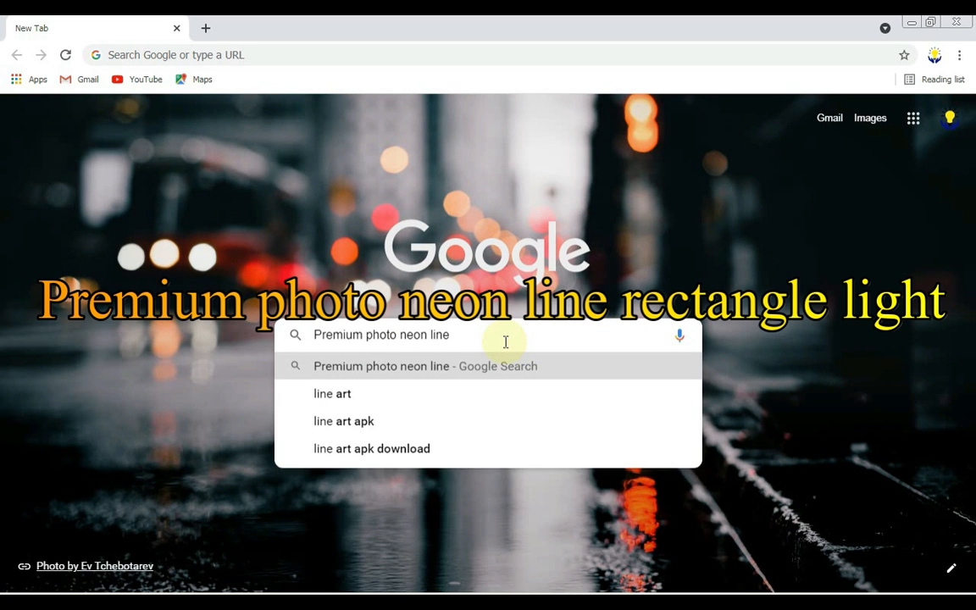
key(enter)
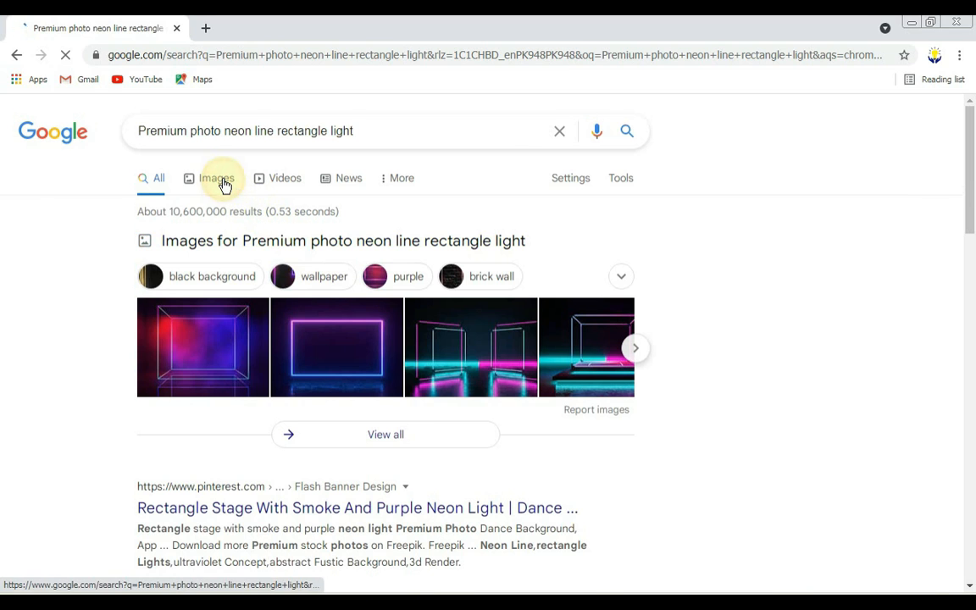
click(216, 178)
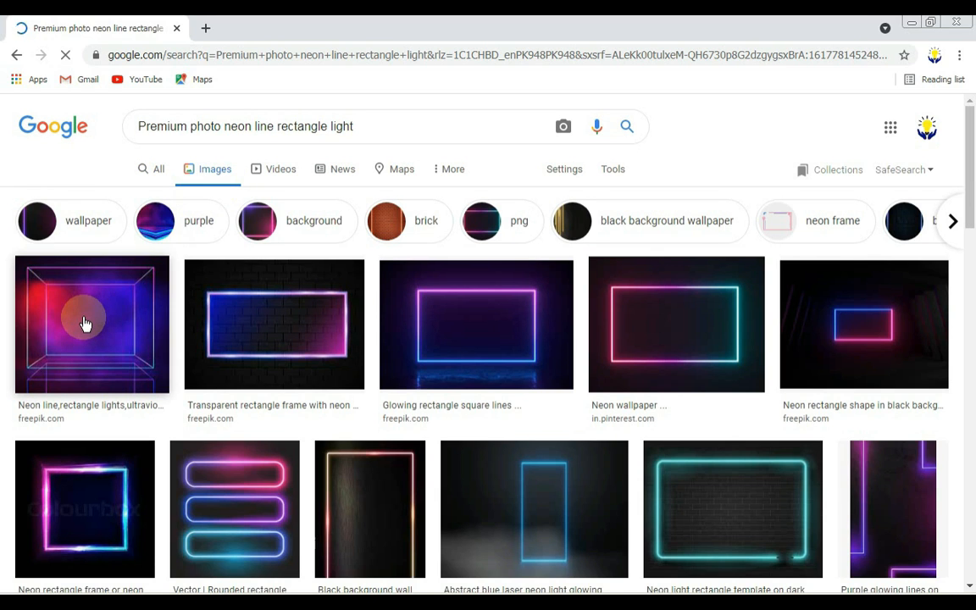
click(91, 324)
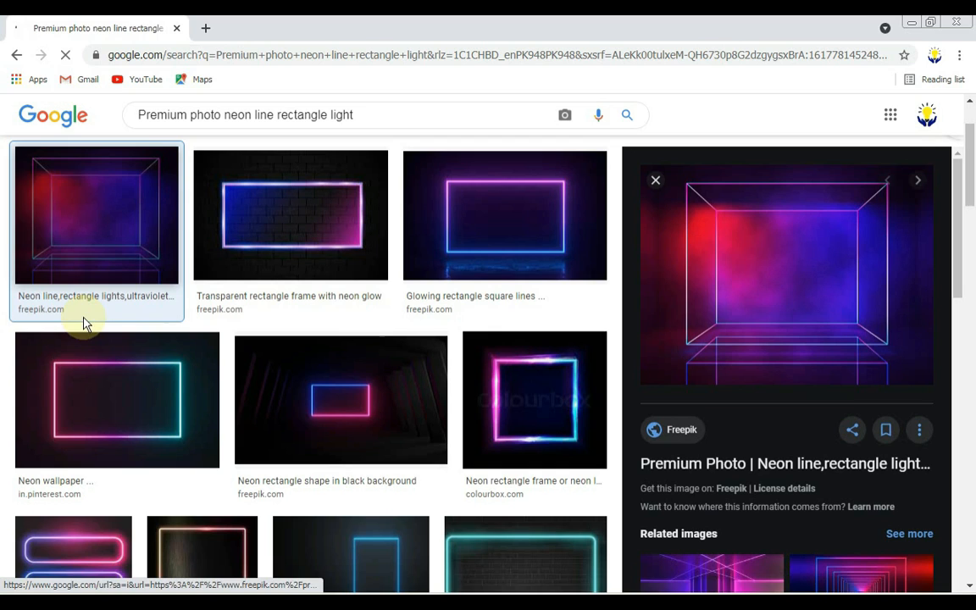
right_click(787, 272)
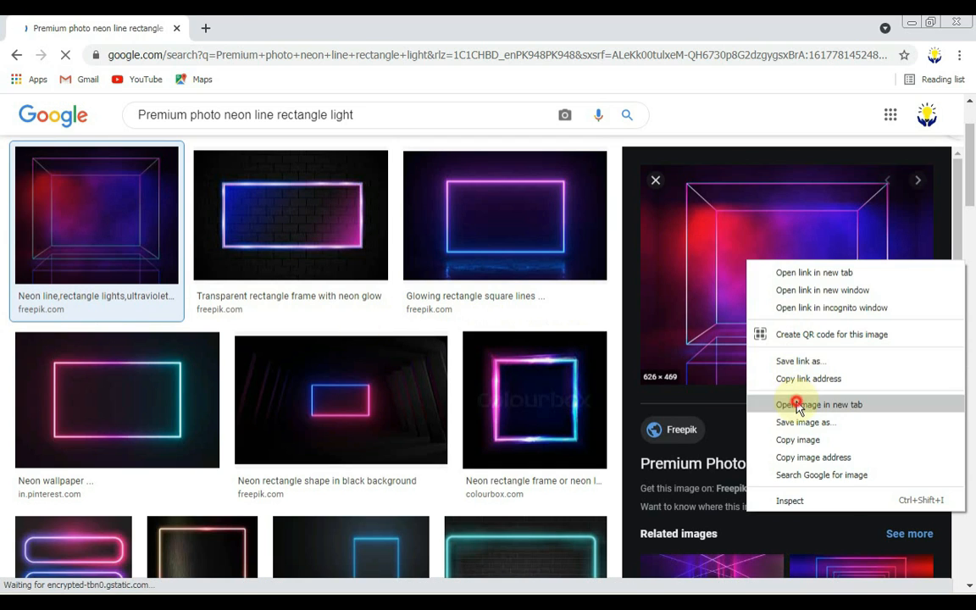
click(818, 404)
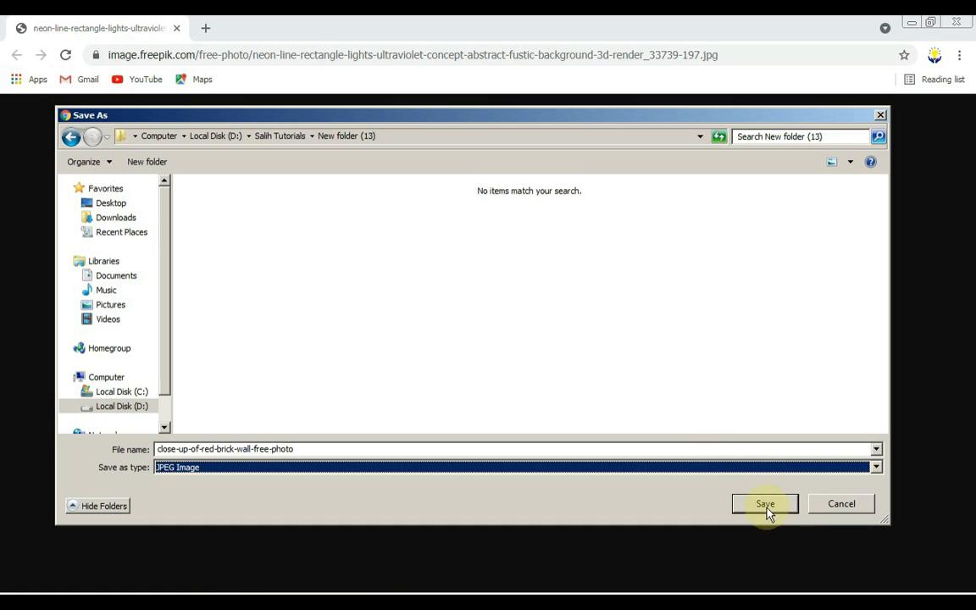
Save the neon rectangle photo, place it on the bottom track and split it into two clips
click(765, 503)
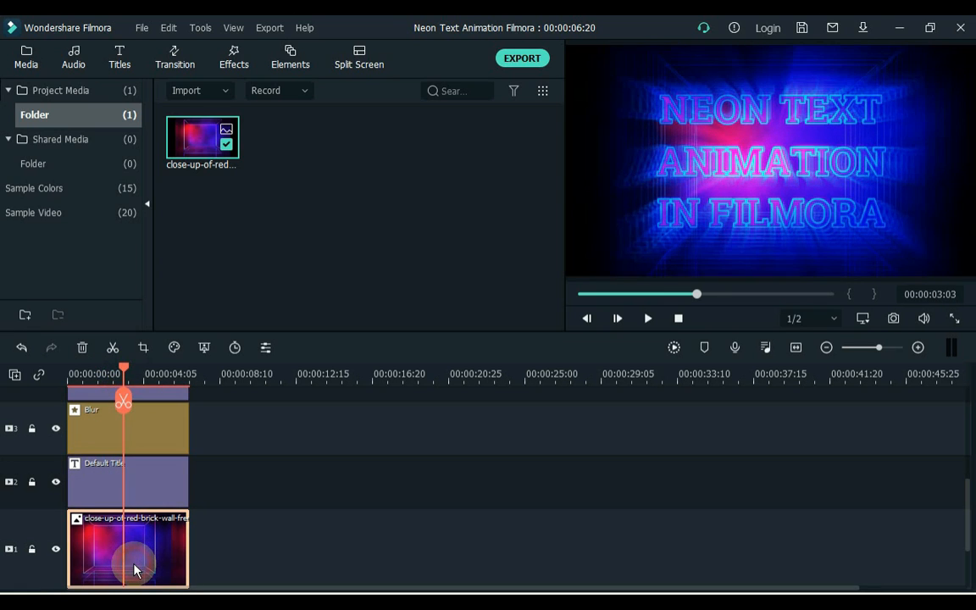
click(112, 348)
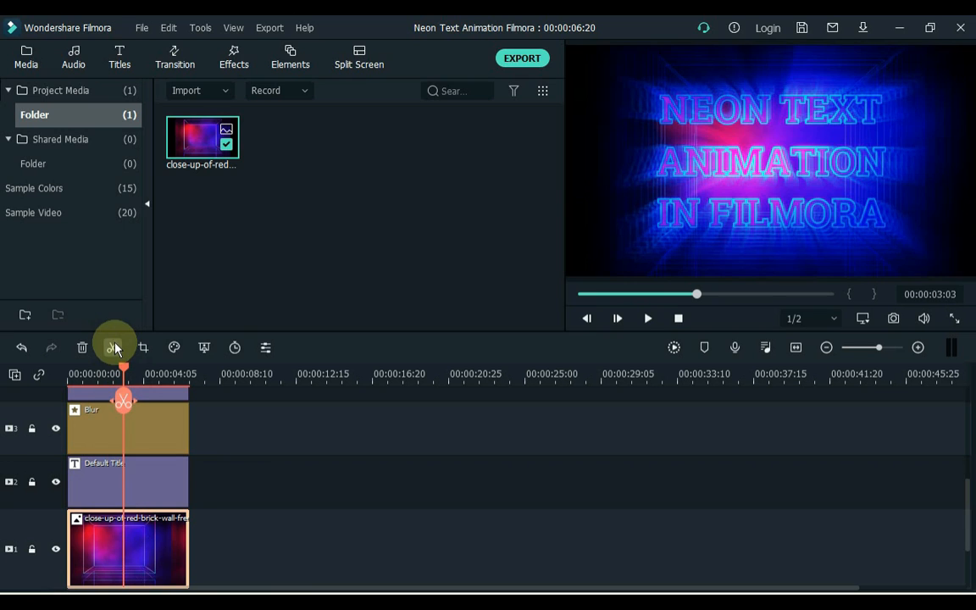
click(112, 347)
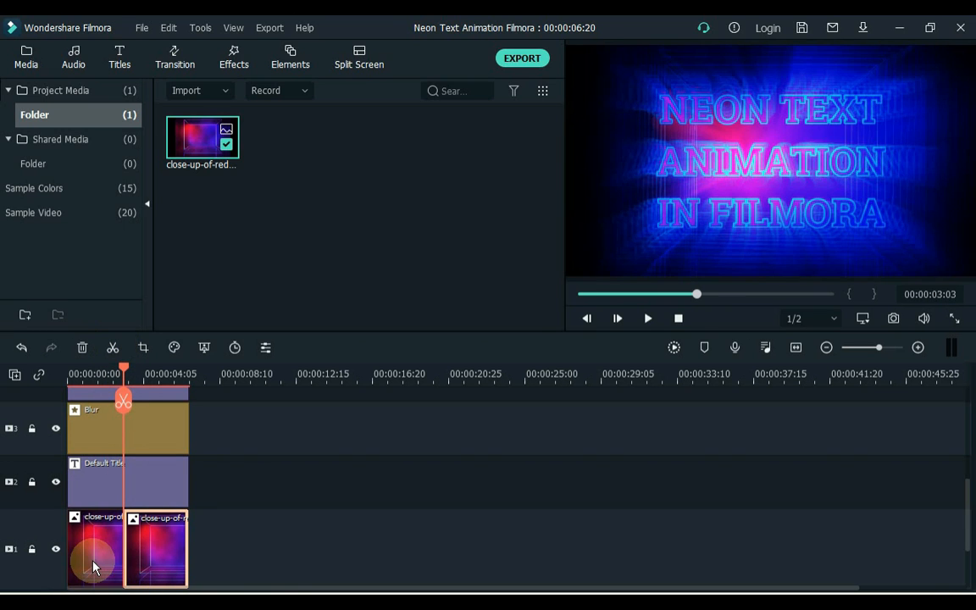
Show the second photo piece's animation presets, scrolled down to the Zoom Out preset
double_click(95, 549)
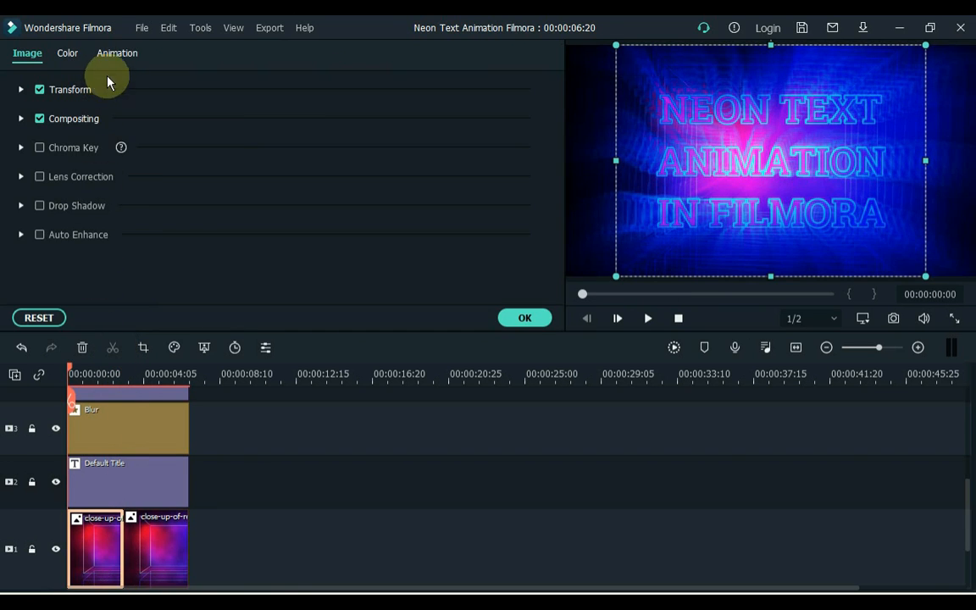
click(117, 53)
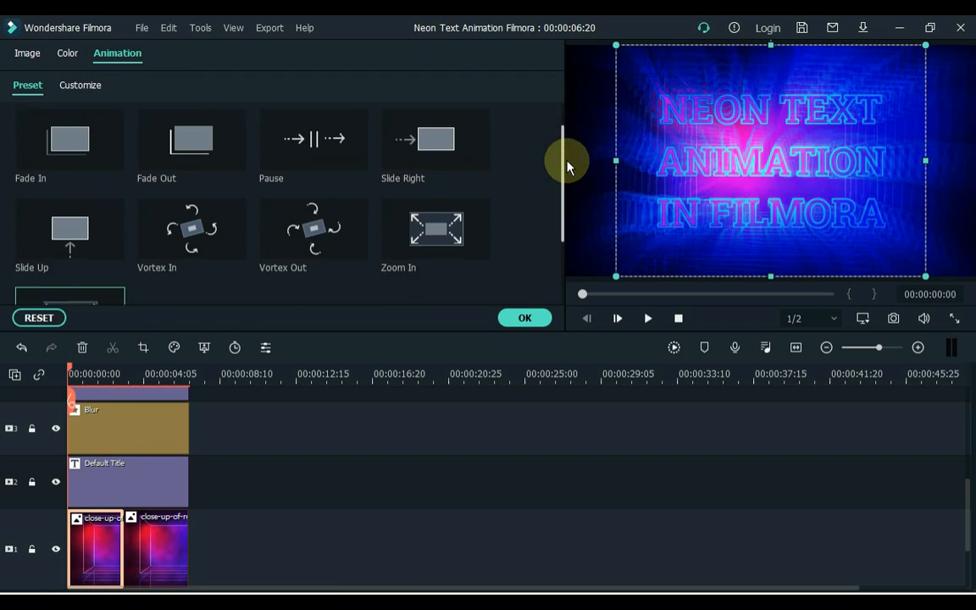
scroll(down, 3)
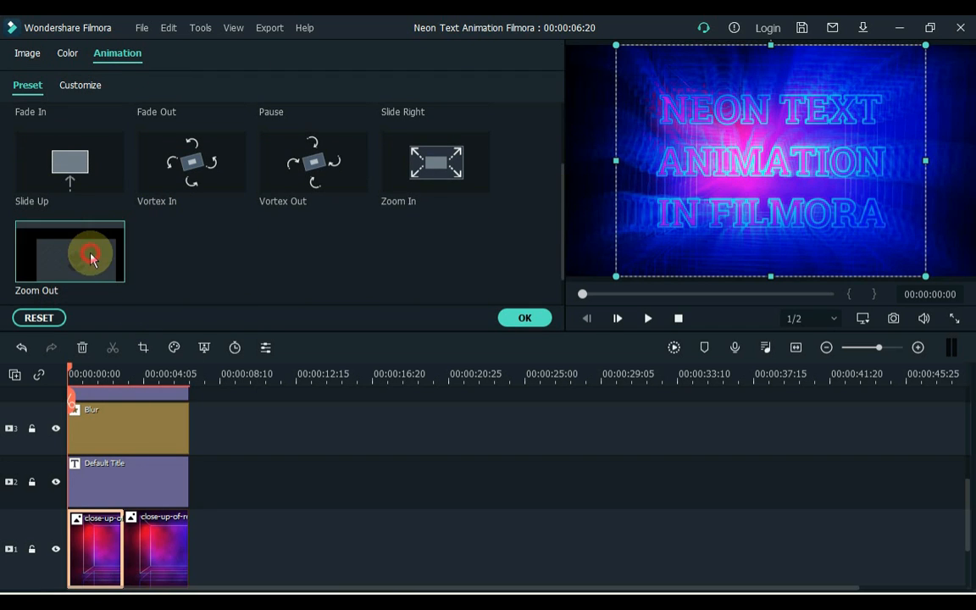